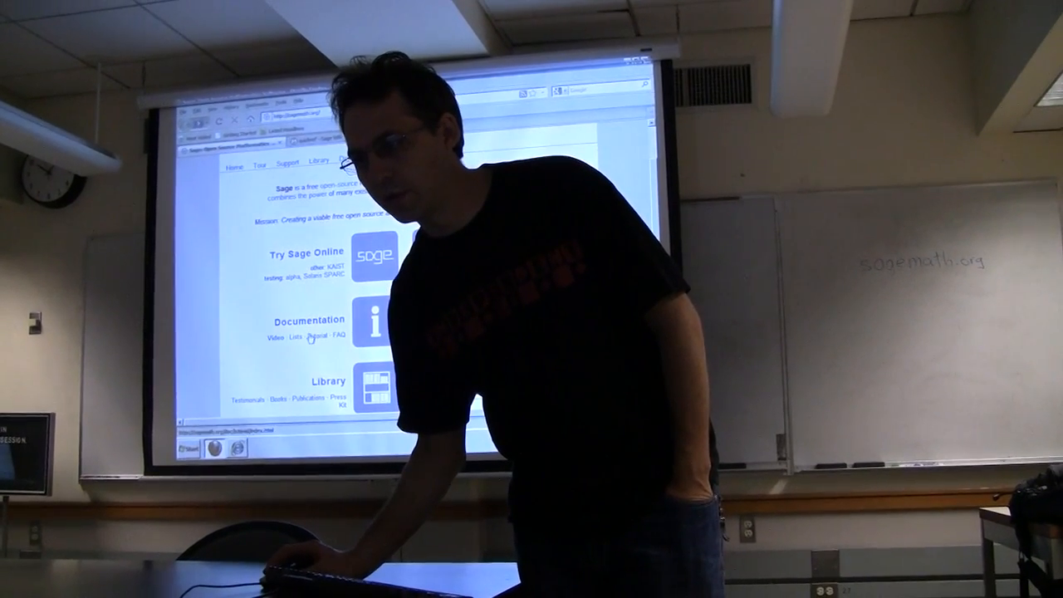
Scroll down through the Sage publications list of papers, theses and books
scroll("down", 3)
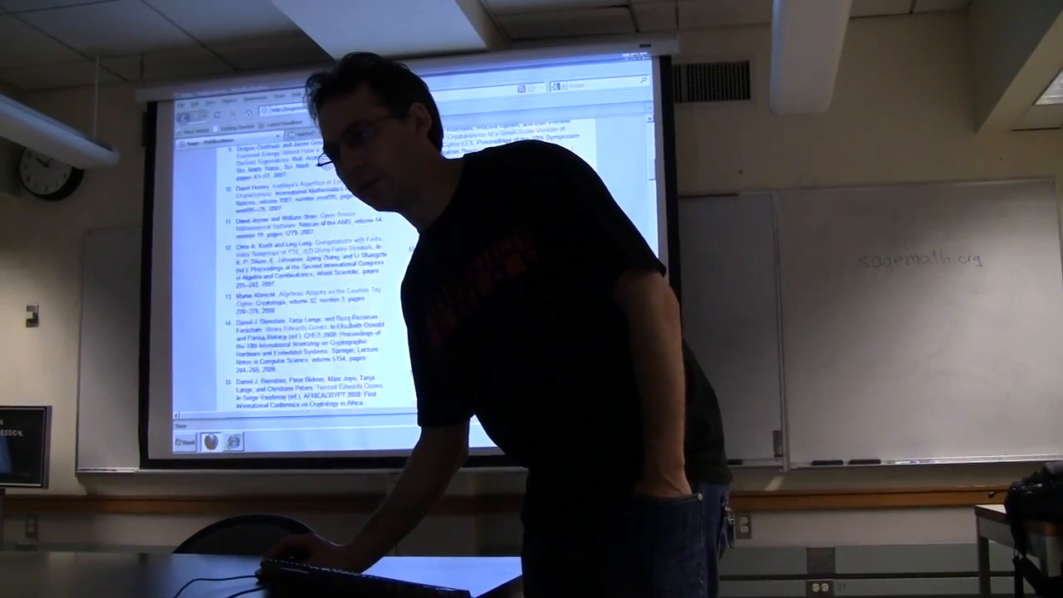
scroll("down", 3)
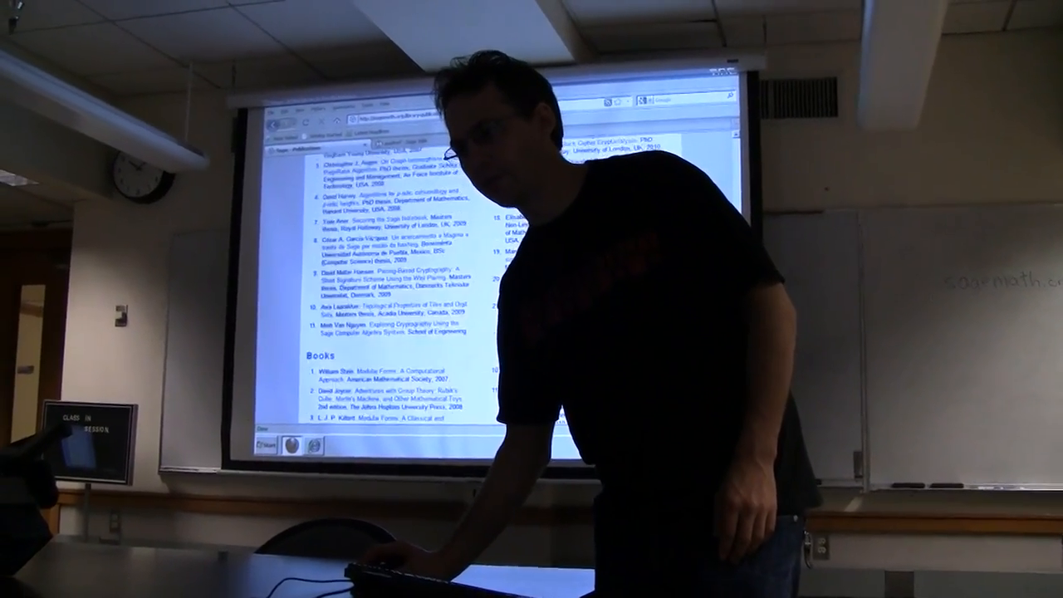
scroll("down", 3)
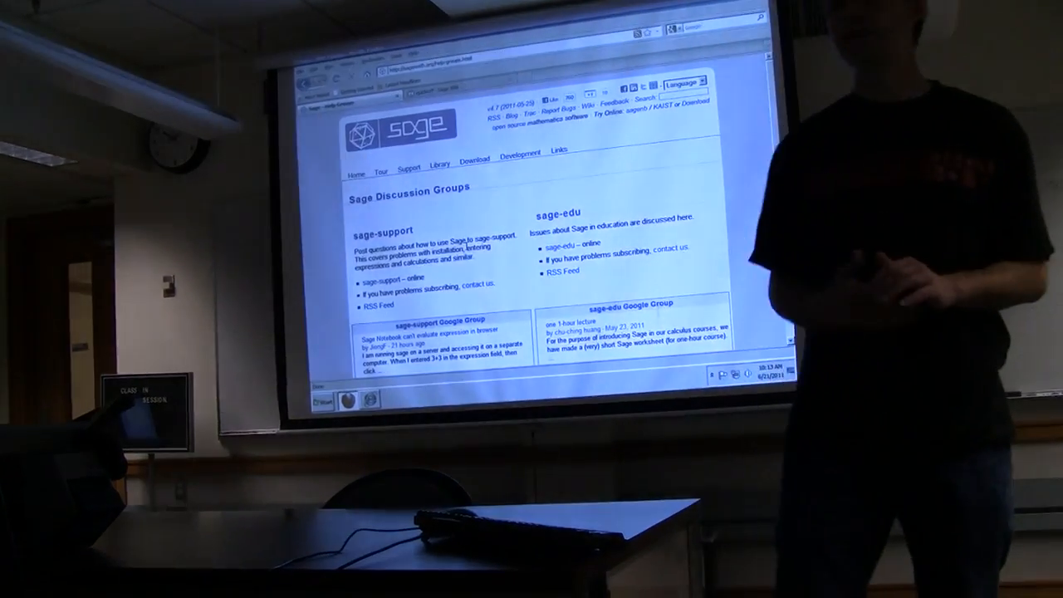
left_click(446, 163)
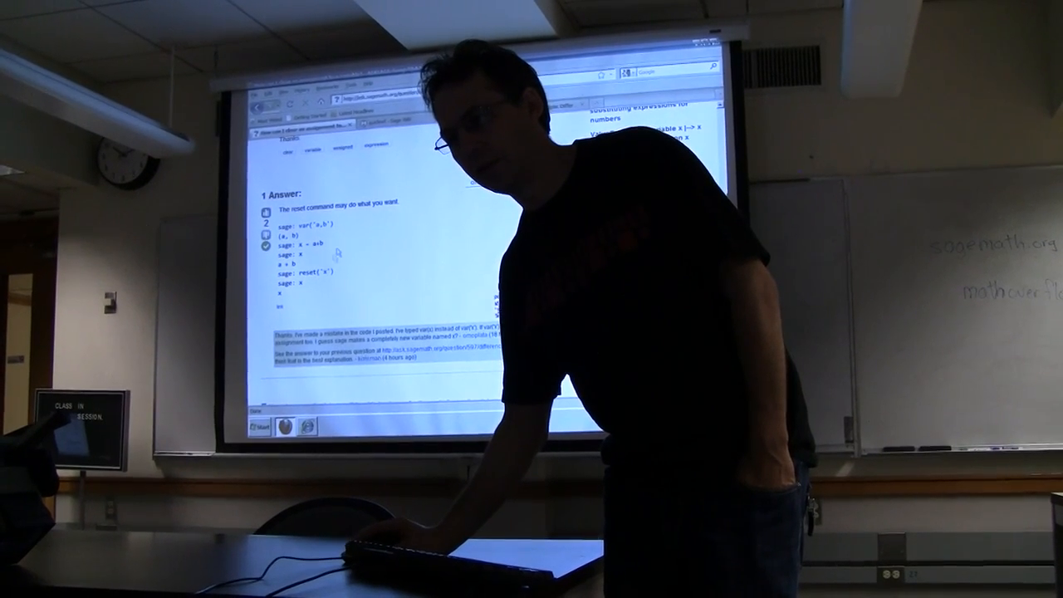
Scroll through the 'How can I clear an assignment to a variable?' question and its reset answer
right_click(307, 333)
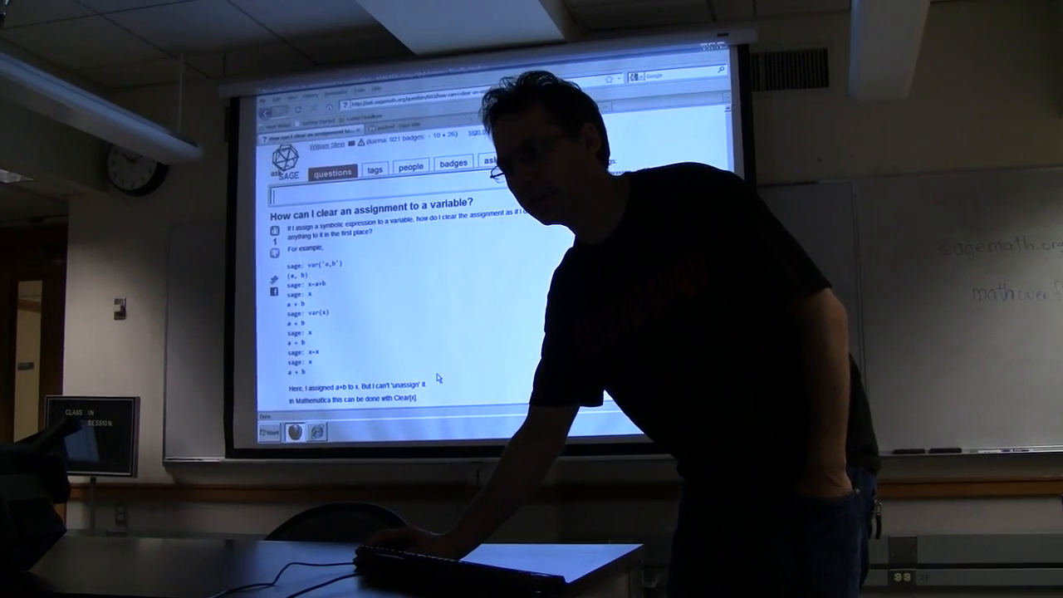
scroll("down", 3)
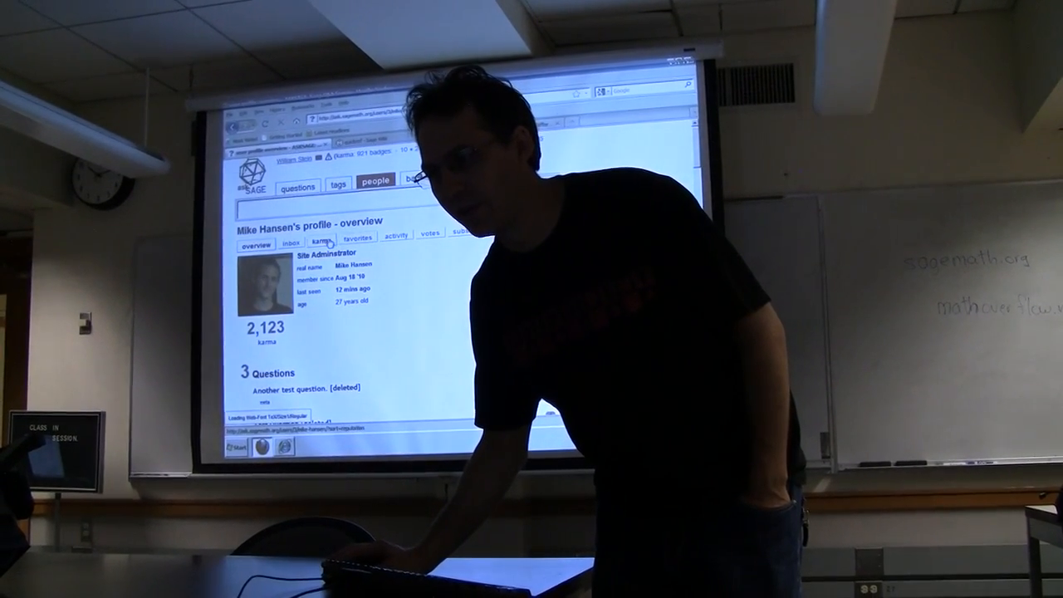
Open the site administrator's profile overview from their user name
left_click(313, 242)
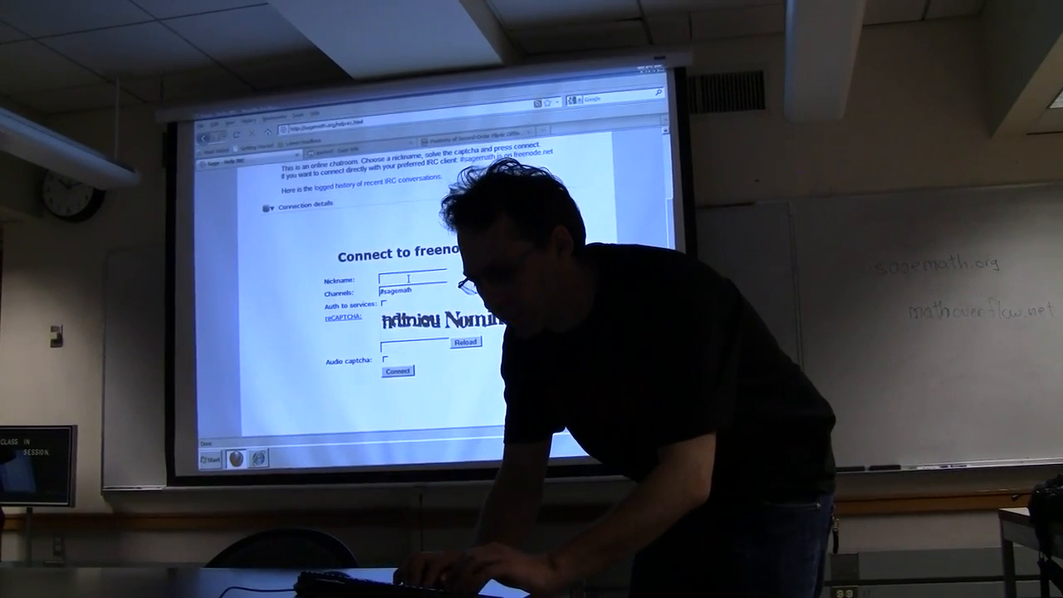
Enter the nickname 'william' and connect to the #sagemath channel
type("williamstein")
left_click(415, 345)
type("ndinicuNominee")
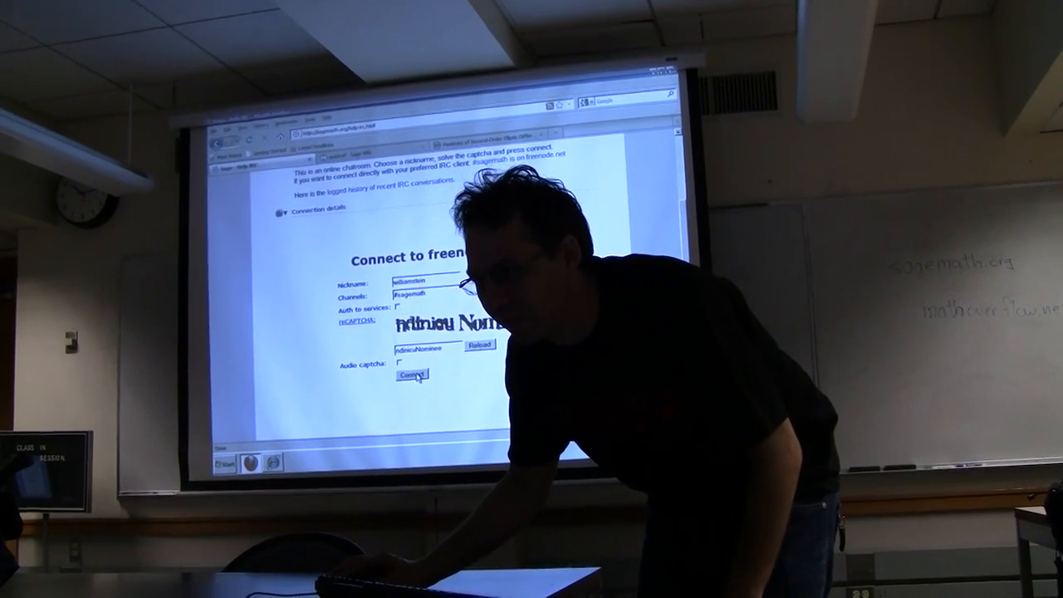
left_click(412, 374)
type("wOhat")
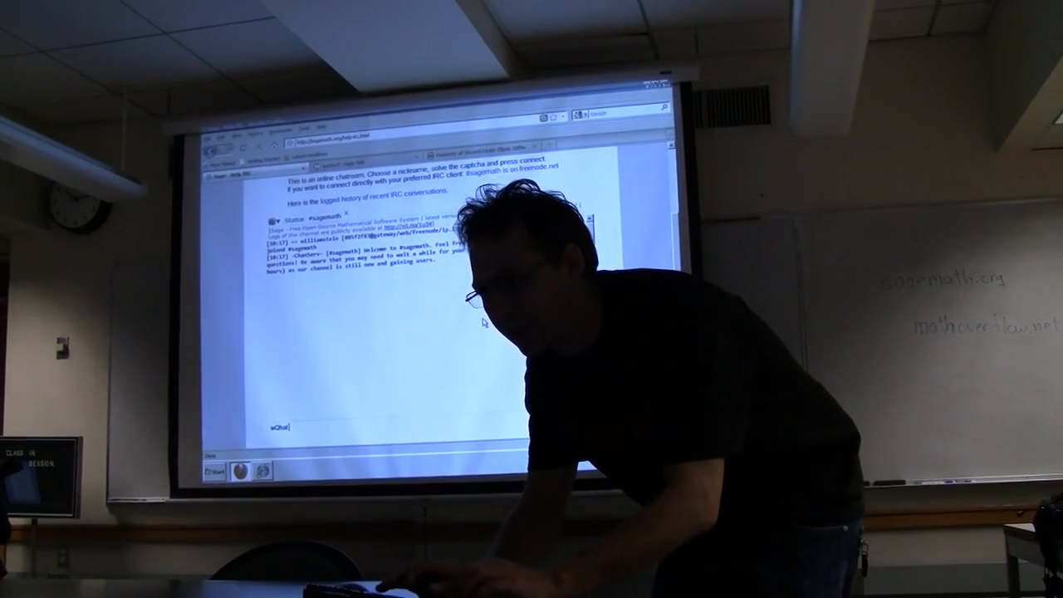
Type 'what is s' in the browser to head back to the Sage site
type("what is s")
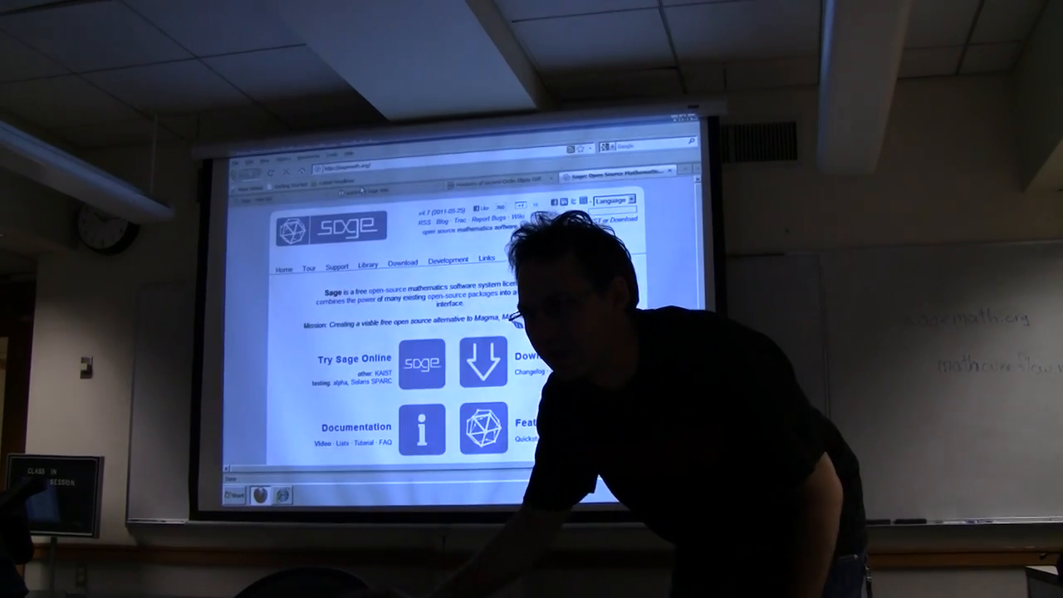
left_click(369, 267)
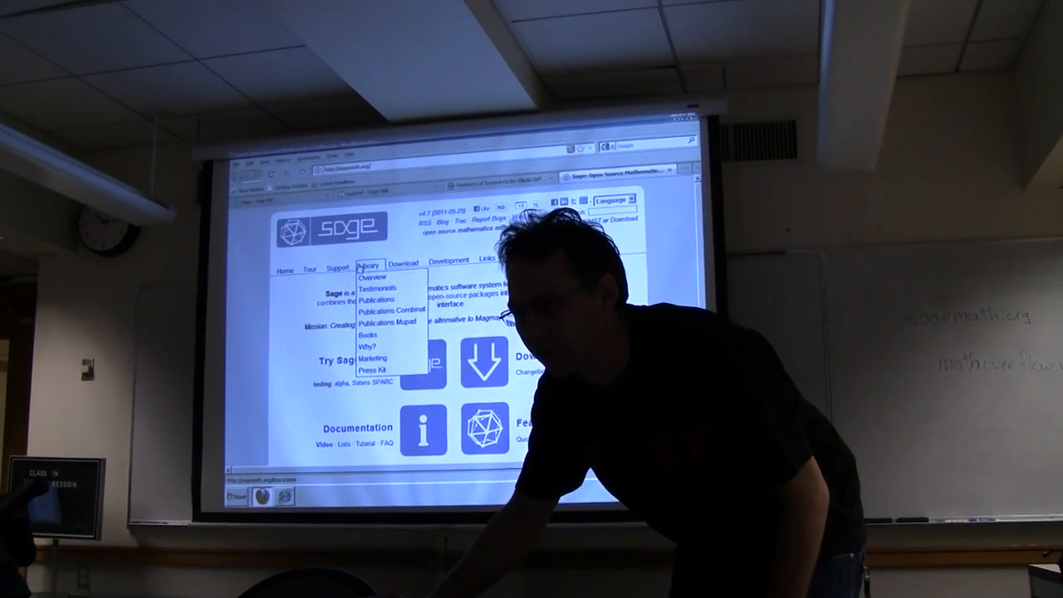
left_click(338, 269)
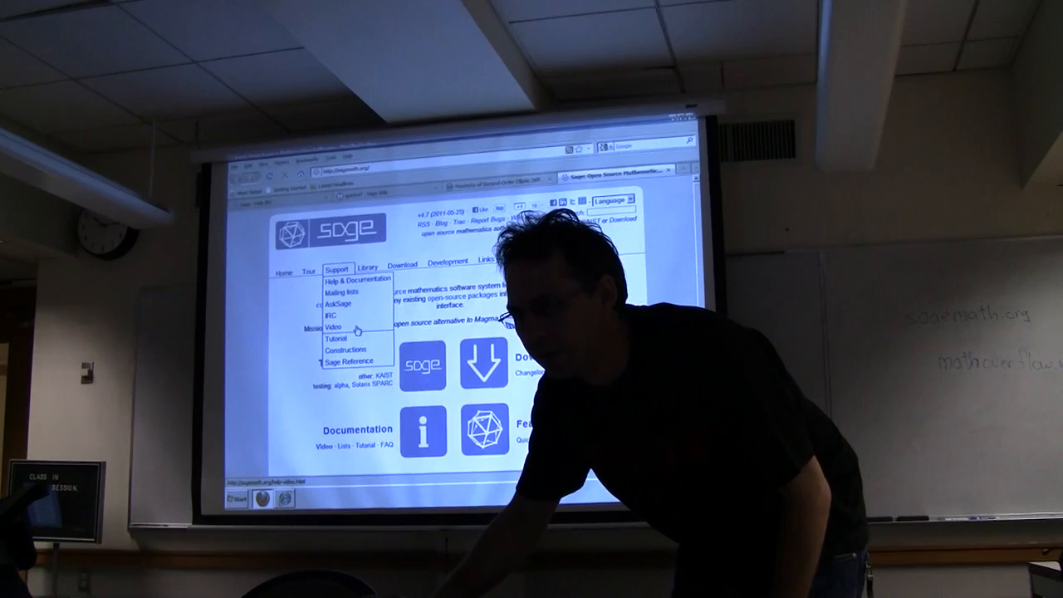
left_click(332, 326)
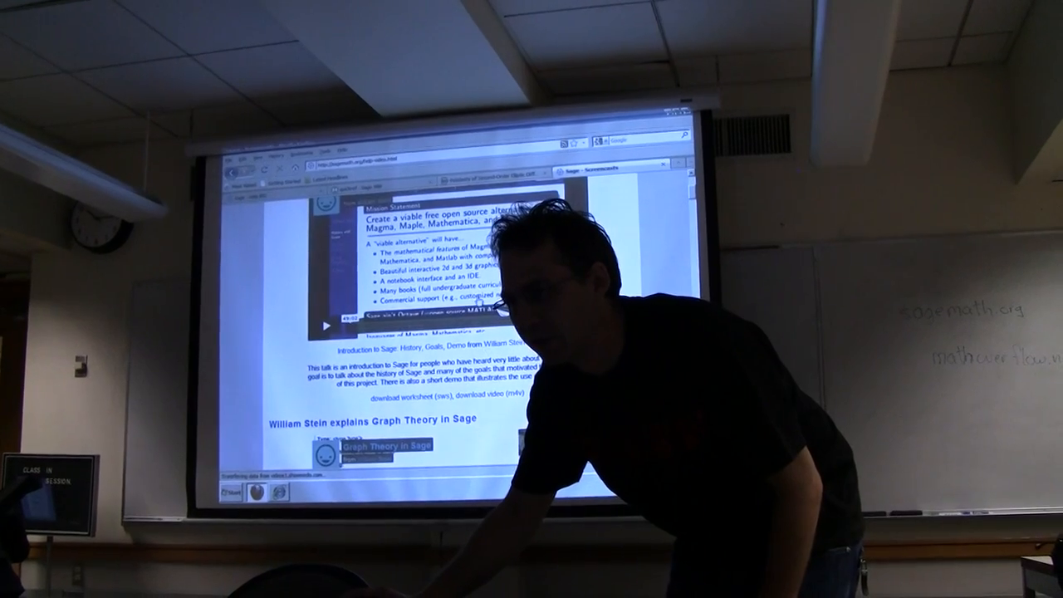
scroll("down", 3)
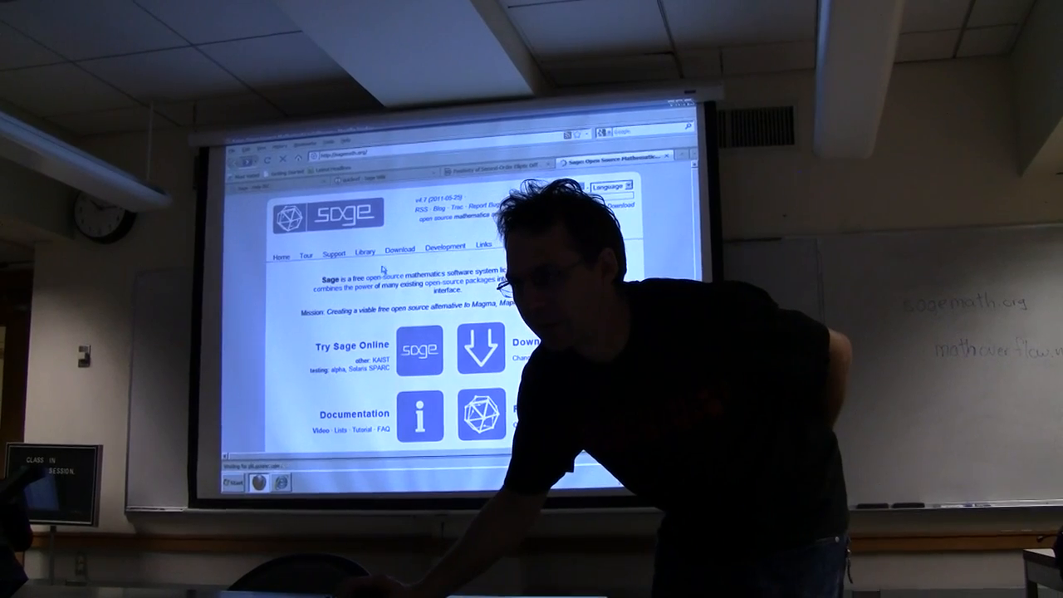
left_click(321, 230)
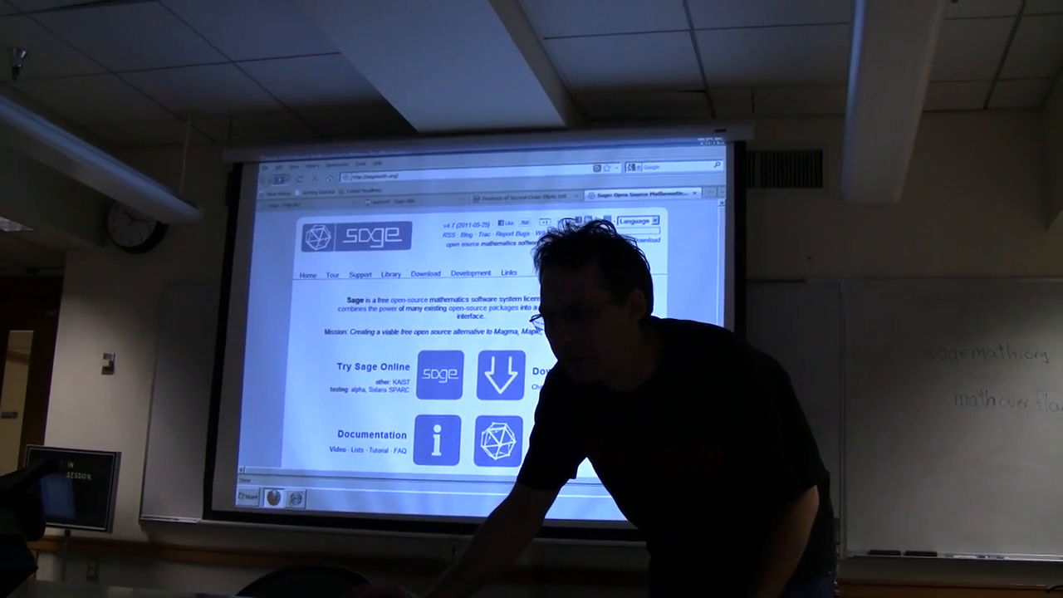
scroll("down", 3)
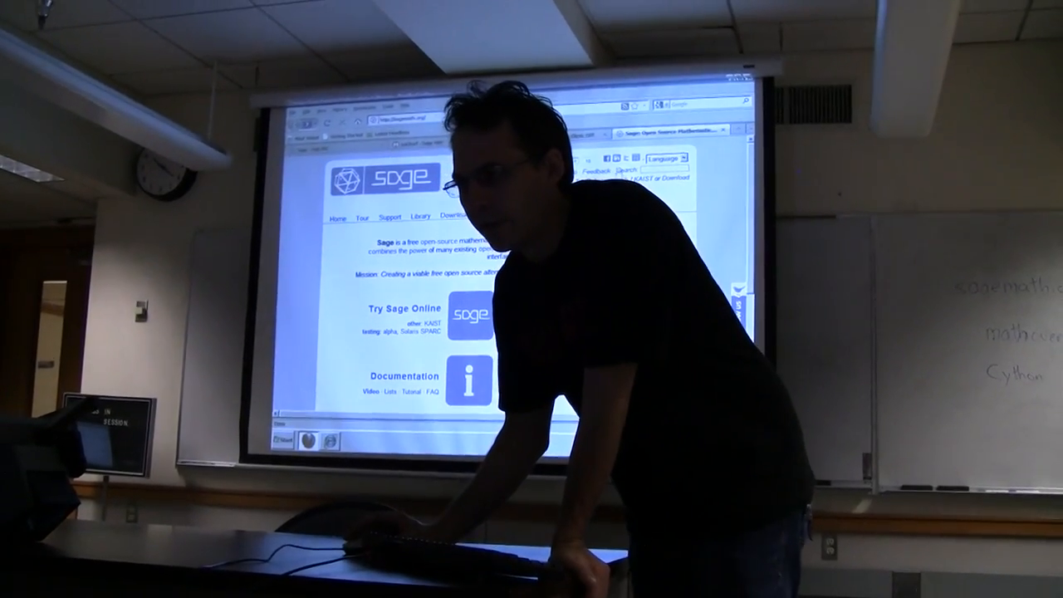
Click Try Sage Online on the sagemath.org home page
left_click(503, 205)
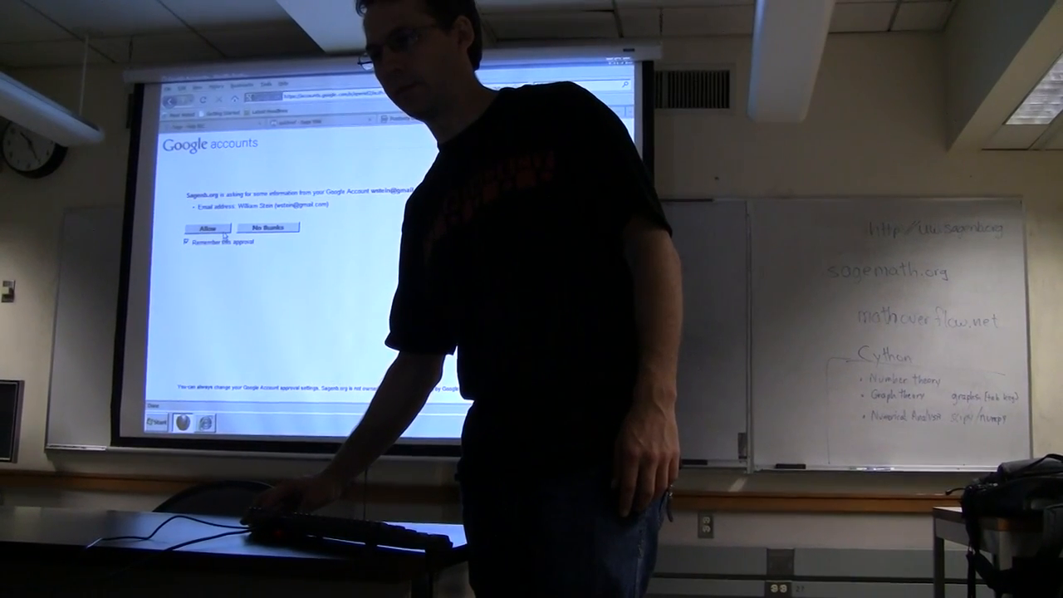
Allow sagenb.org to access the Google account information
left_click(205, 229)
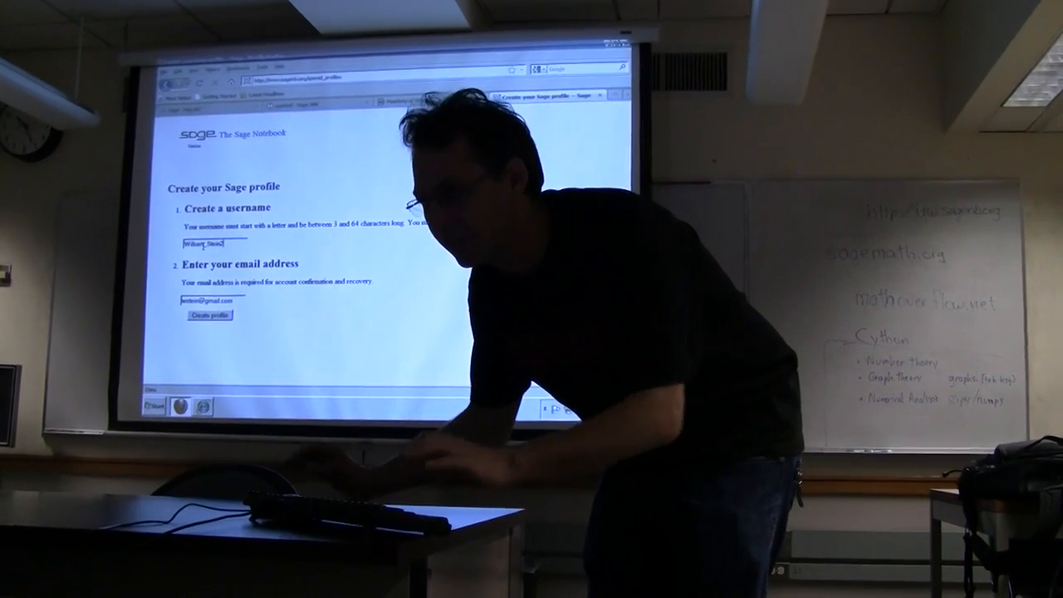
Submit the Create your Sage profile form with the filled-in username and email
left_click(208, 314)
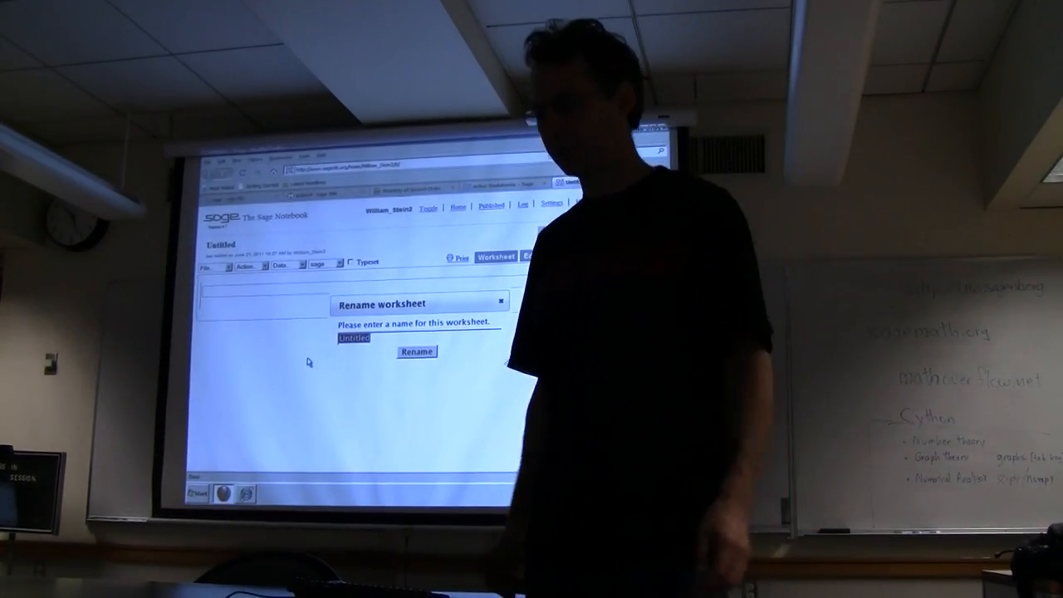
Name the new worksheet 'tutorial' and confirm the rename
type("tutorial")
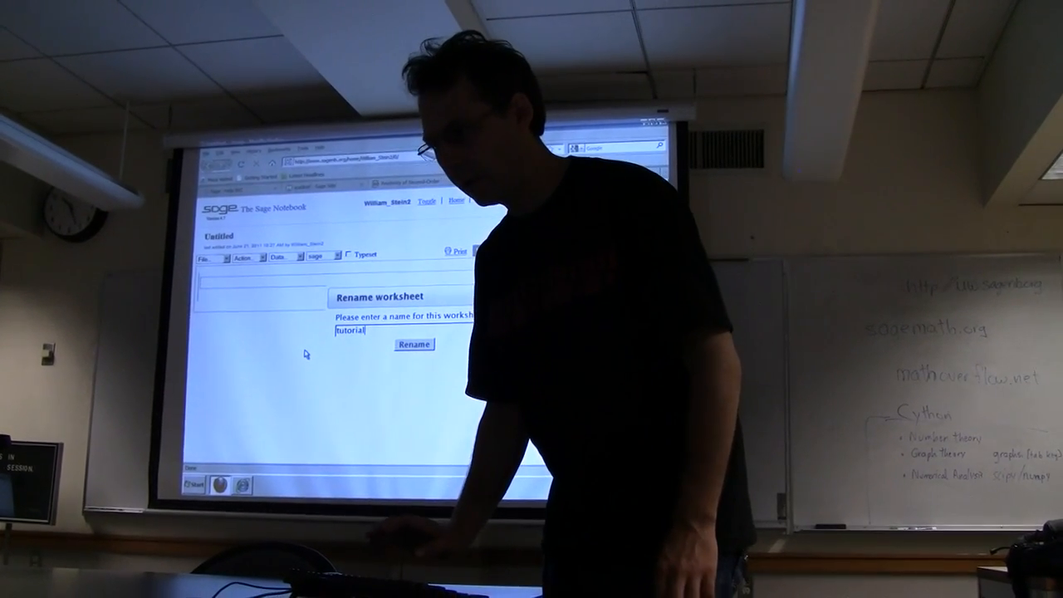
left_click(413, 344)
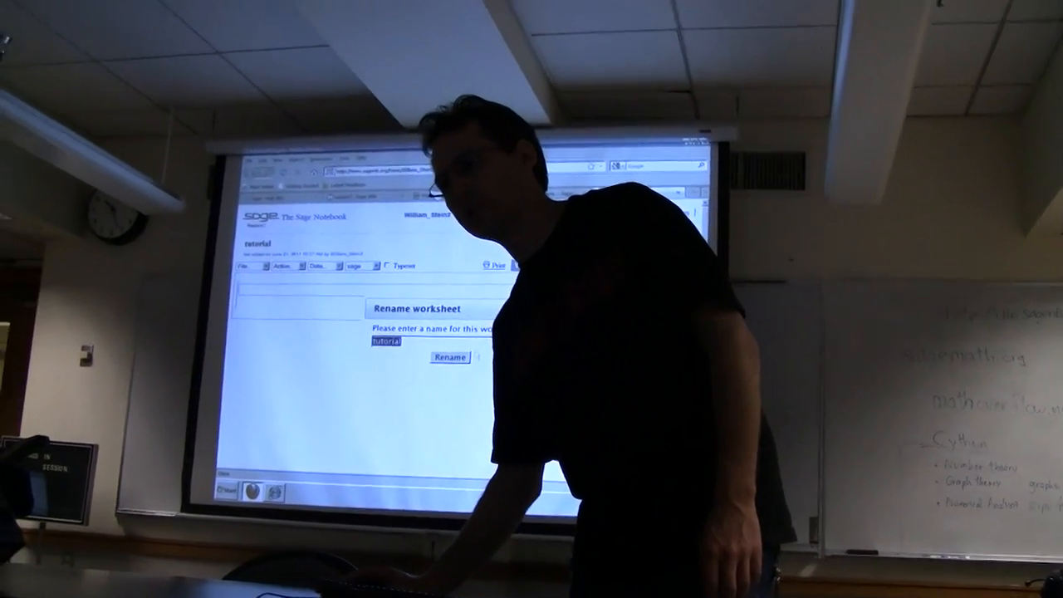
left_click(449, 357)
type("2 + 2  # shift-enter")
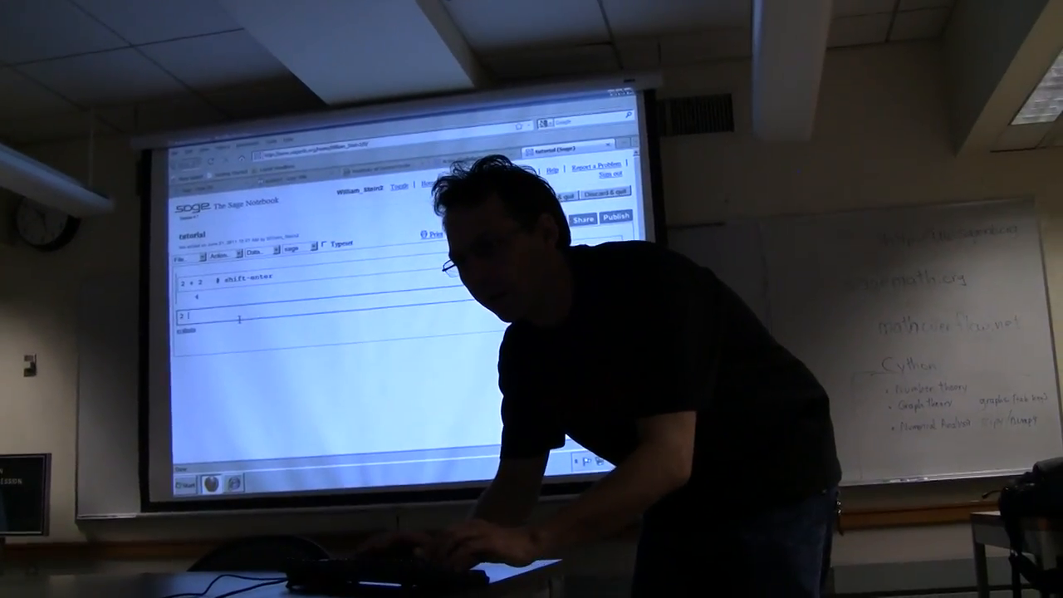
Enter 'a = 2' and 'a + b' in the worksheet cells
type("a = 2")
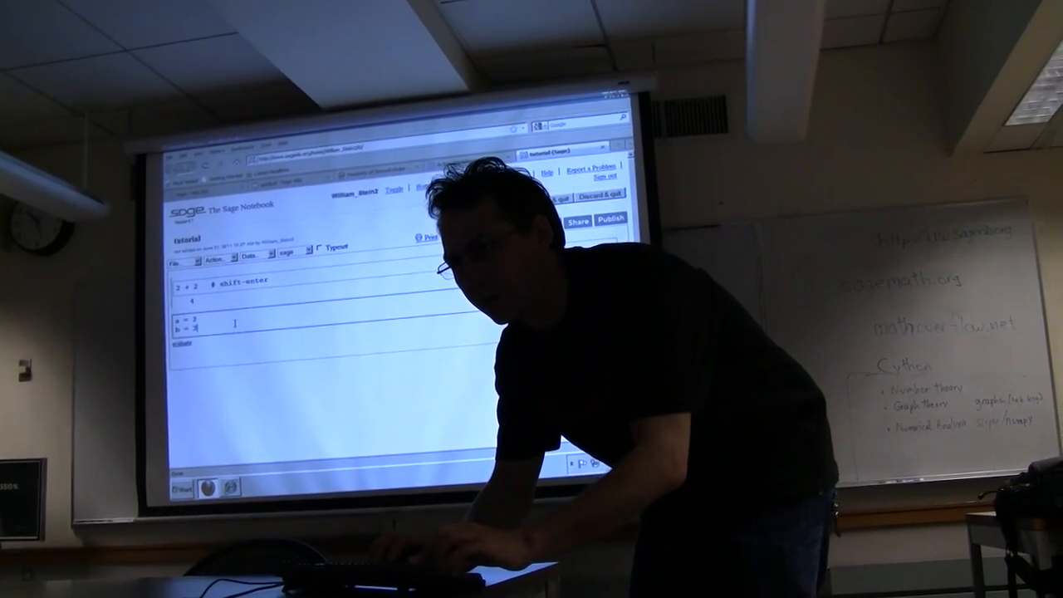
type("a + b")
type("This is")
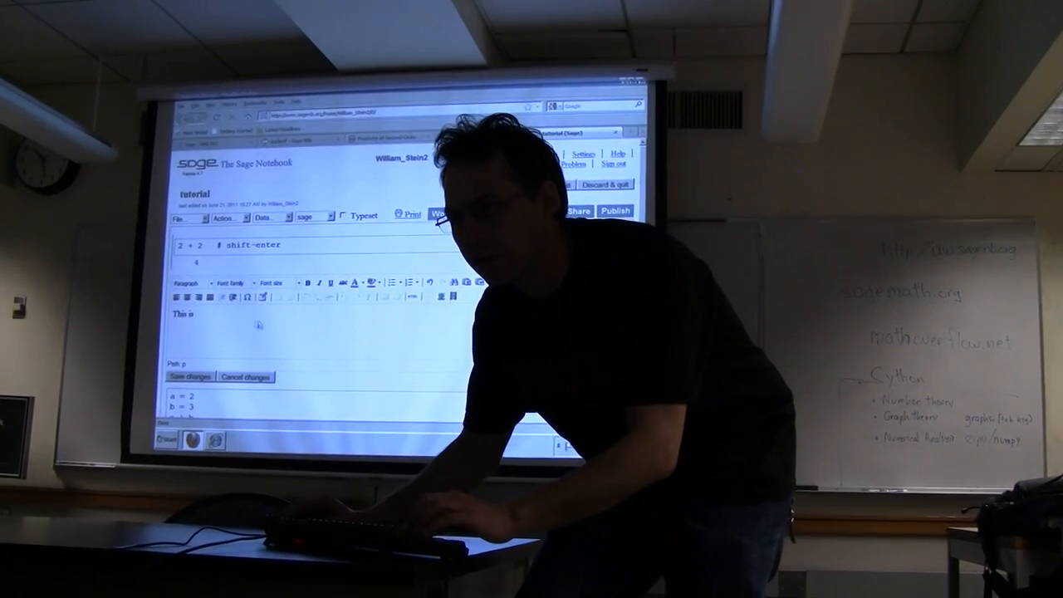
Write '1) get here by shift-clicking the blue line' and '2) get back here by double clicking' in the text cell
left_click(252, 282)
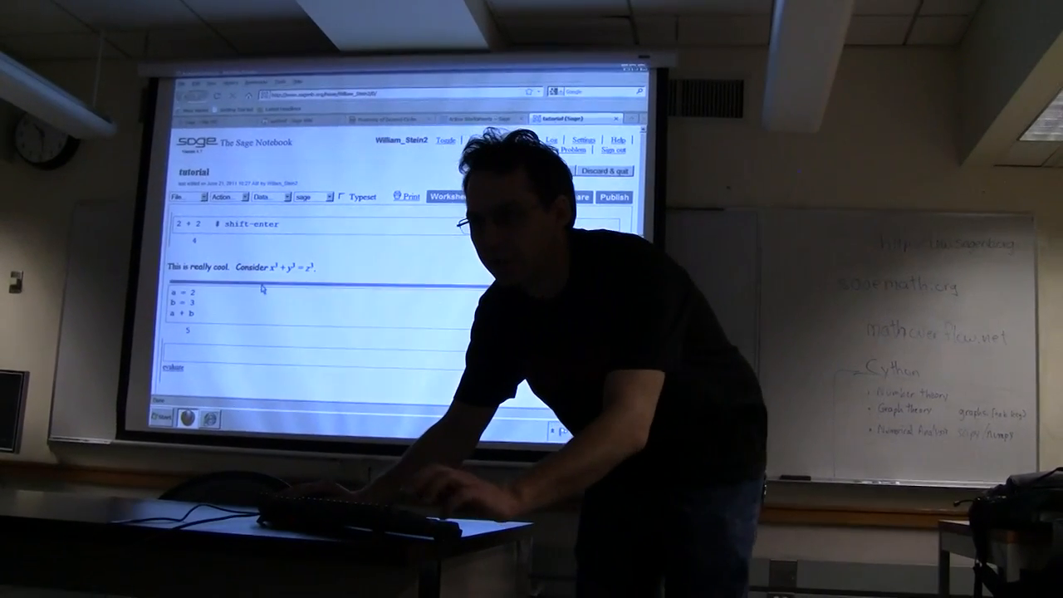
double_click(249, 267)
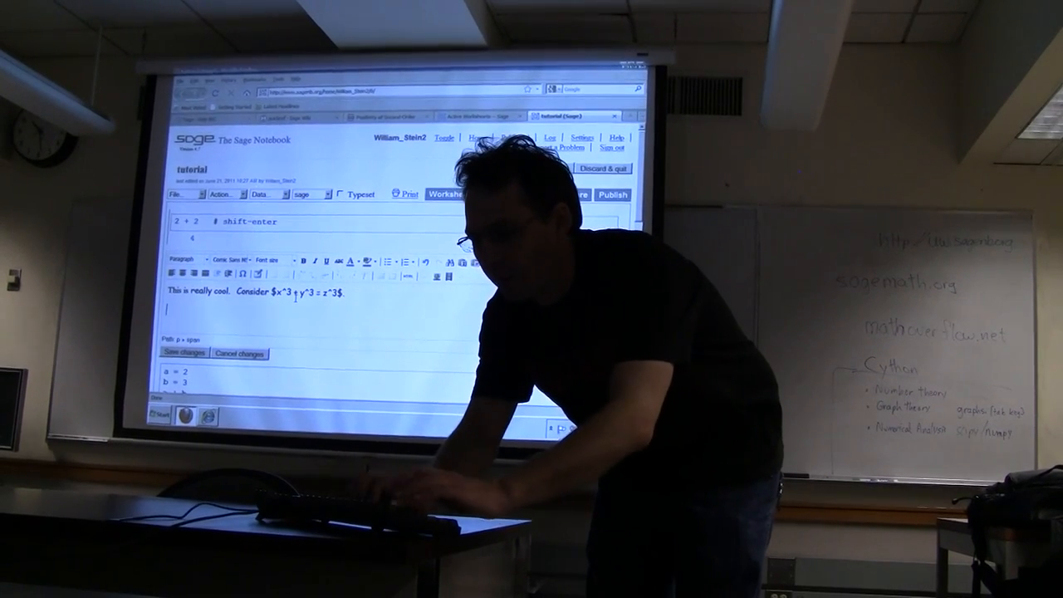
type("1) get hereby shift-clicking the blue line")
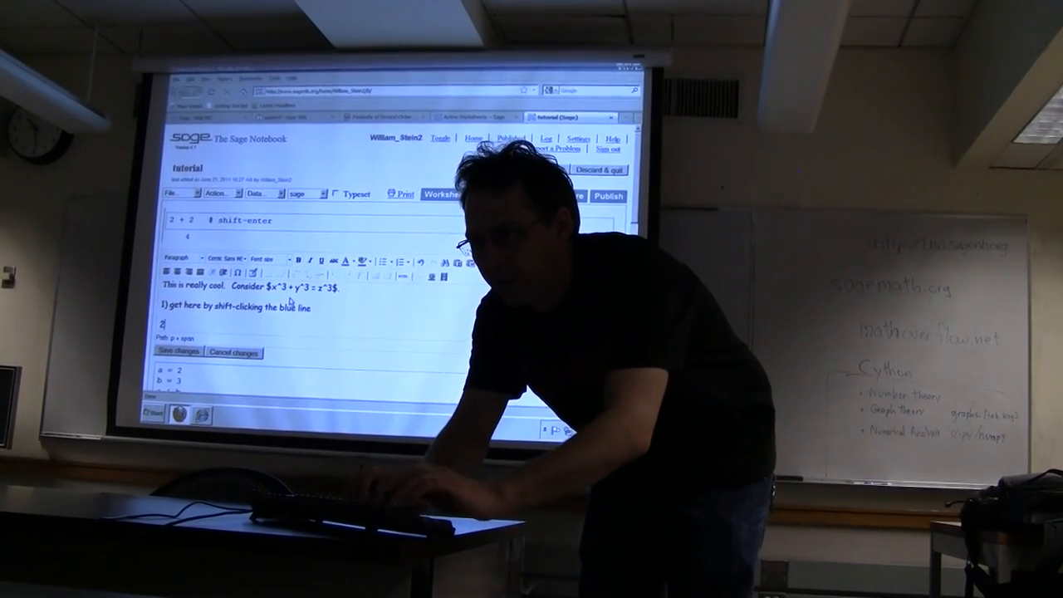
type("2) get back here by double clicking.")
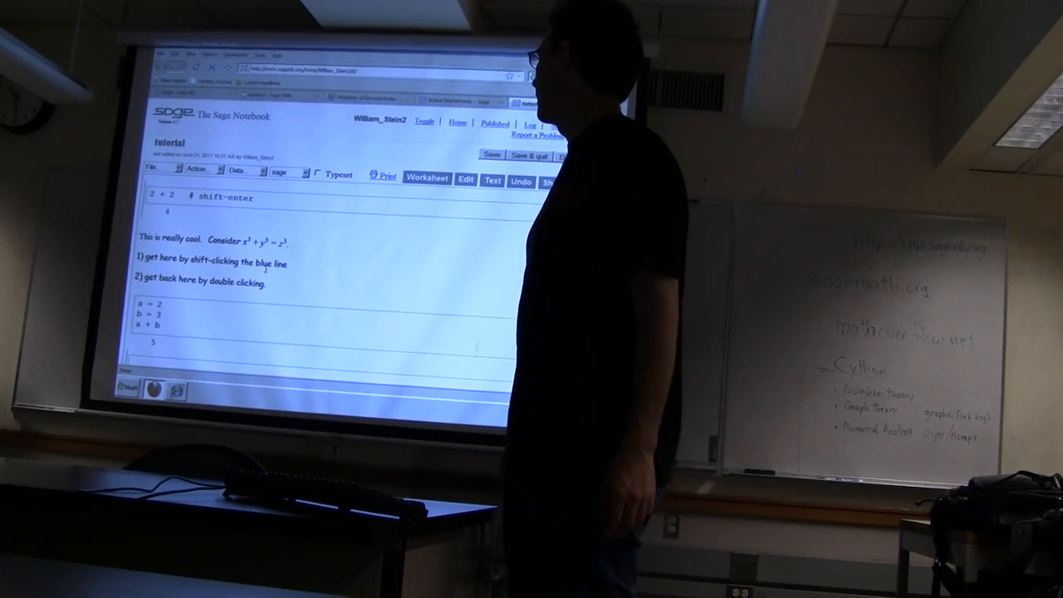
Reopen the text note and apply its HTML source view with Update
double_click(233, 258)
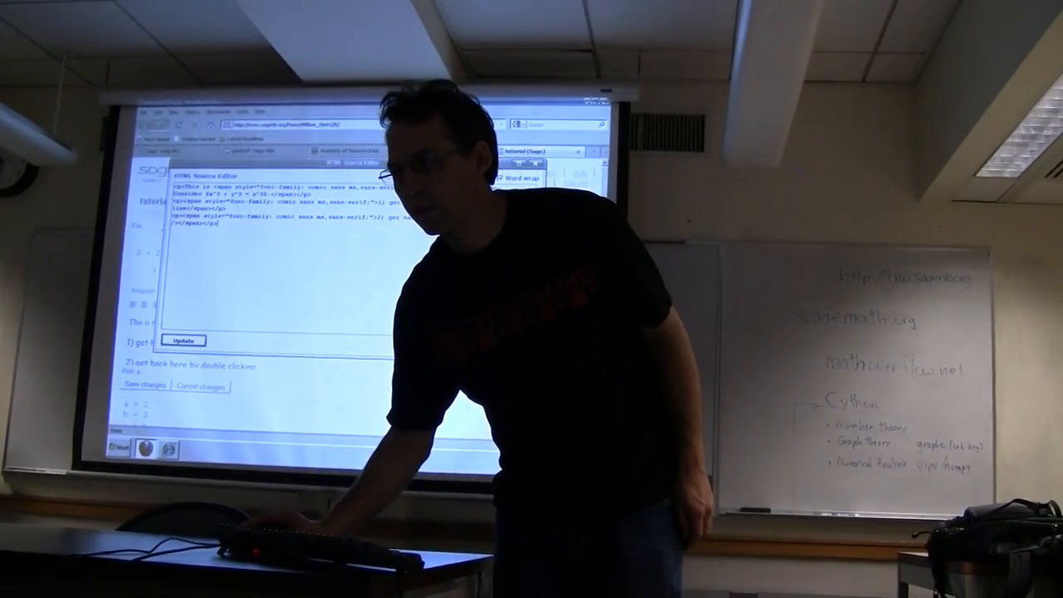
left_click(184, 340)
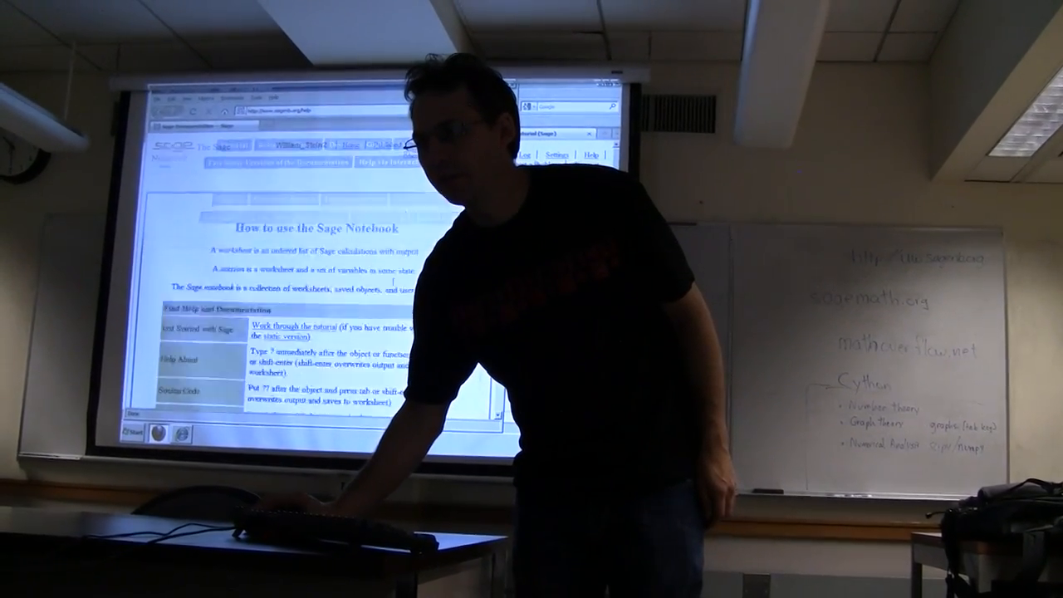
Scroll through the 'How to use the Sage Notebook' help page
scroll("down", 3)
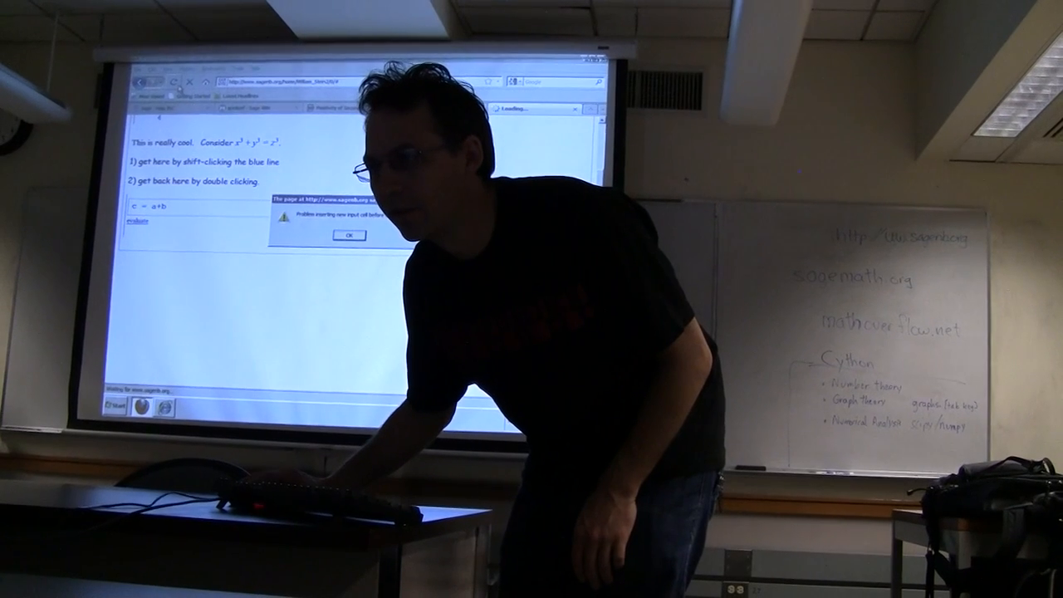
Dismiss the cell-insertion warning and enter a = 2 in a new cell
left_click(349, 235)
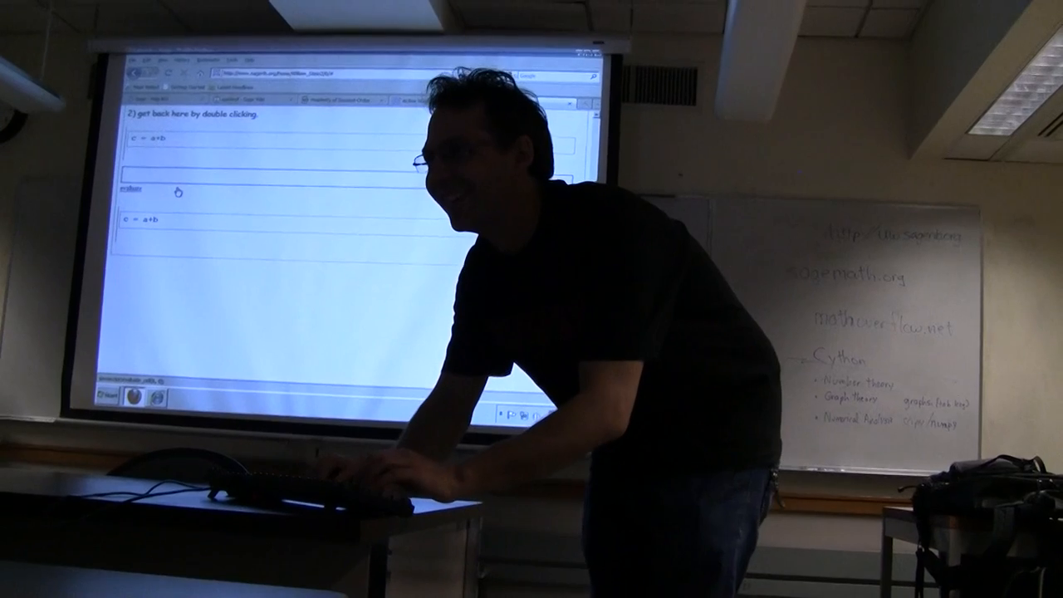
type("a = 2")
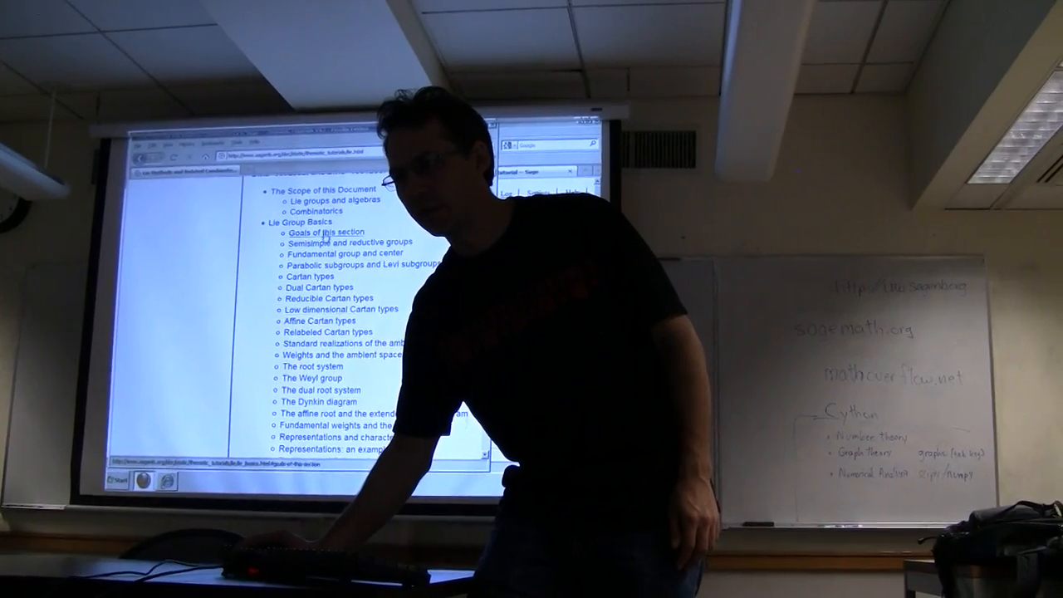
Scroll the Lie Methods and Related Combinatorics tutorial's table of contents
scroll("down", 3)
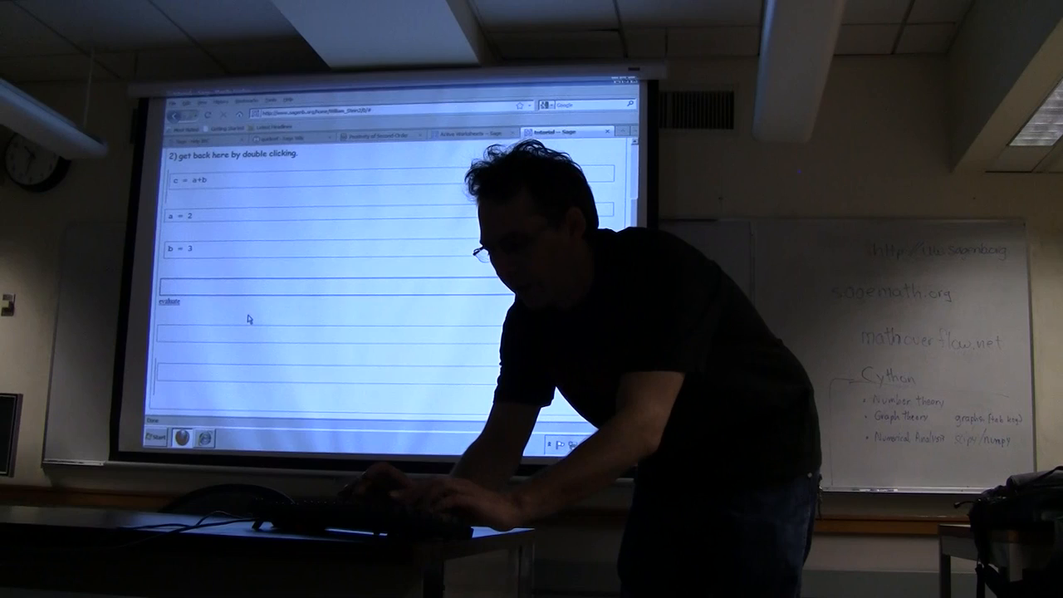
Enter plot(sin(x^2)*cos(x+2), (x, 0, 5)) under b = 3 and run it
type("plot(")
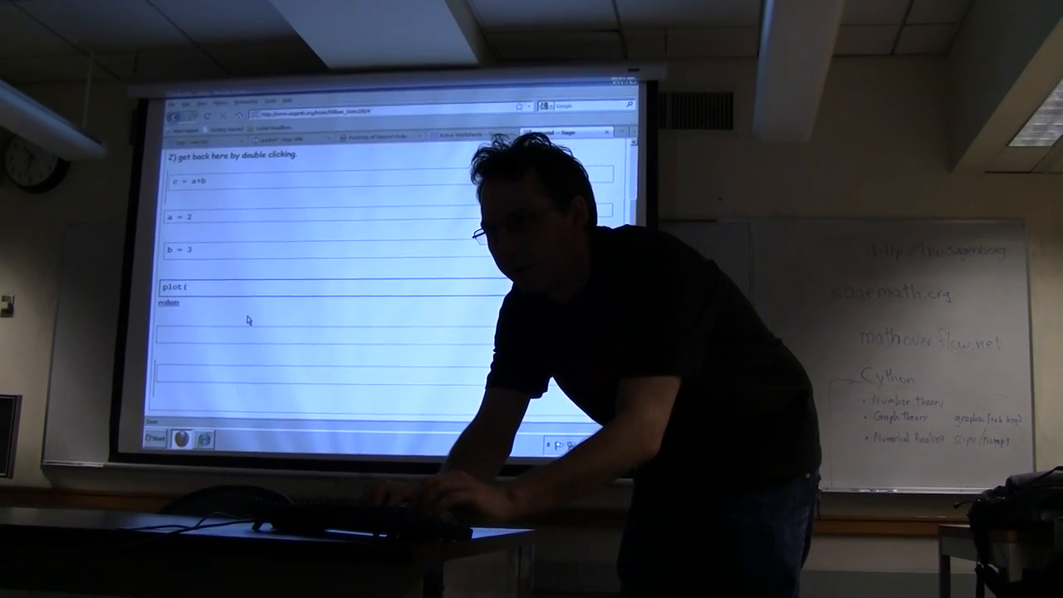
type("sin(x^2")
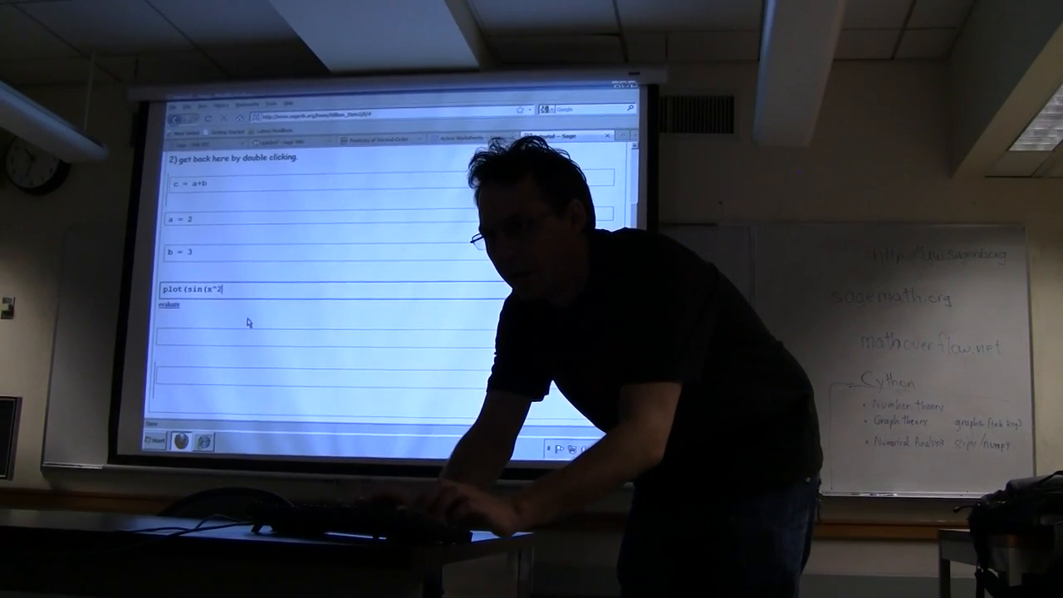
type(")*cos(")
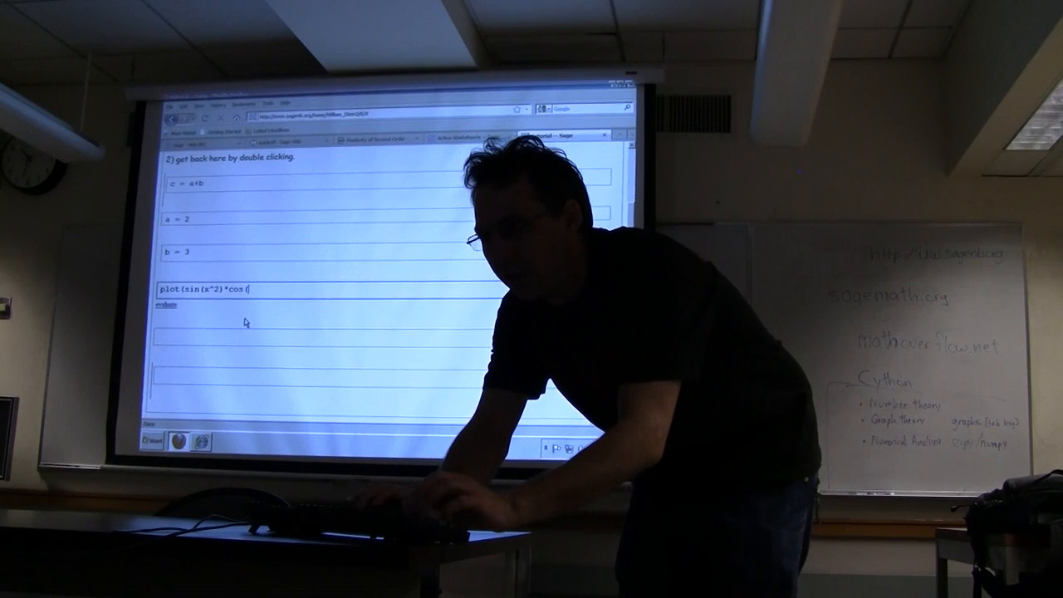
type("x")
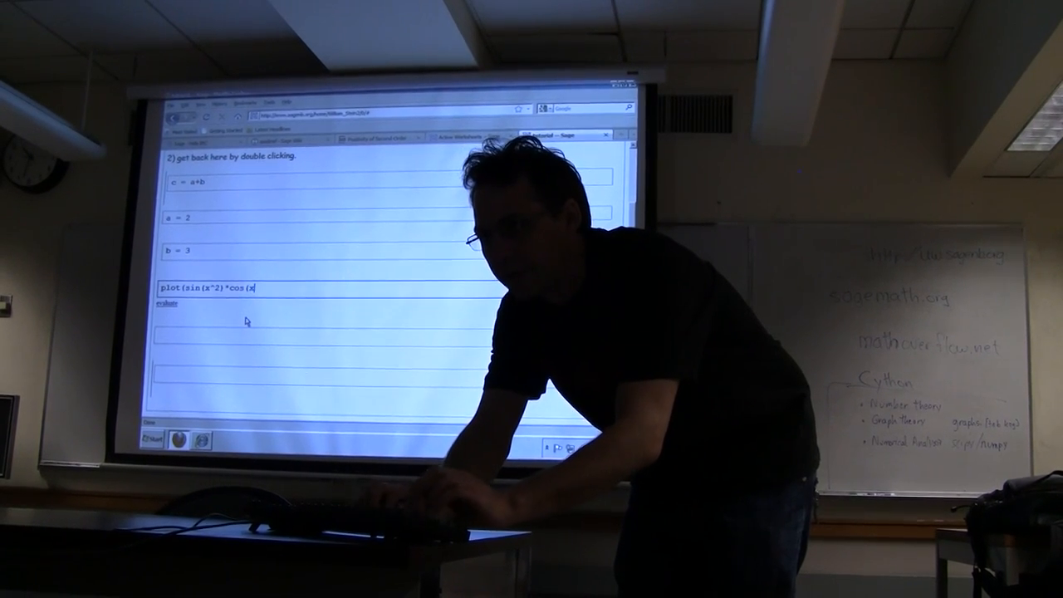
type("+2), (x, 0, 5")
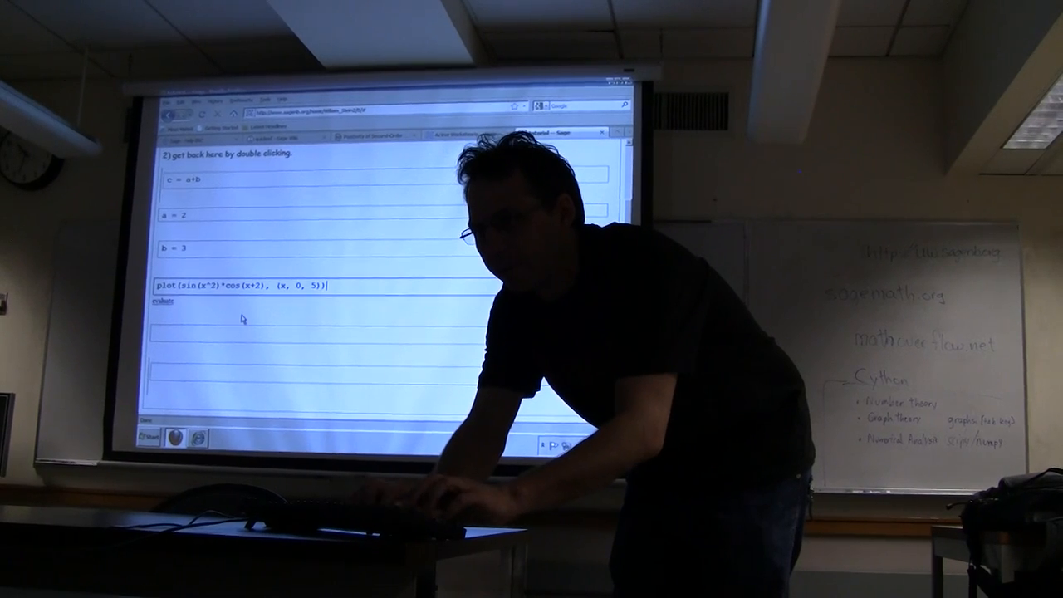
left_click(163, 301)
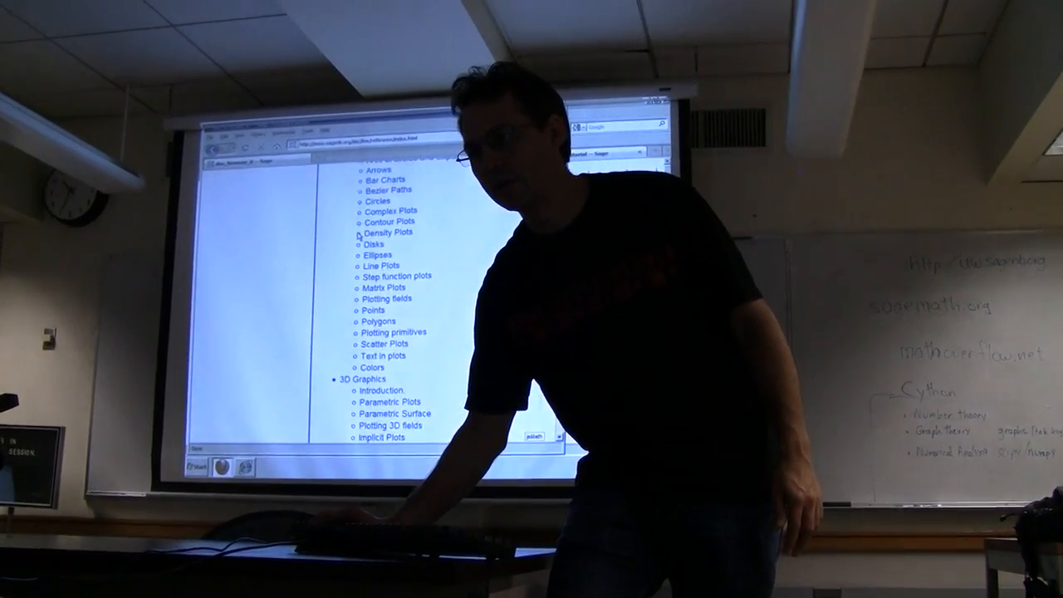
Scroll the reference manual contents past the 2D plotting entries to 3D Graphics
scroll("down", 3)
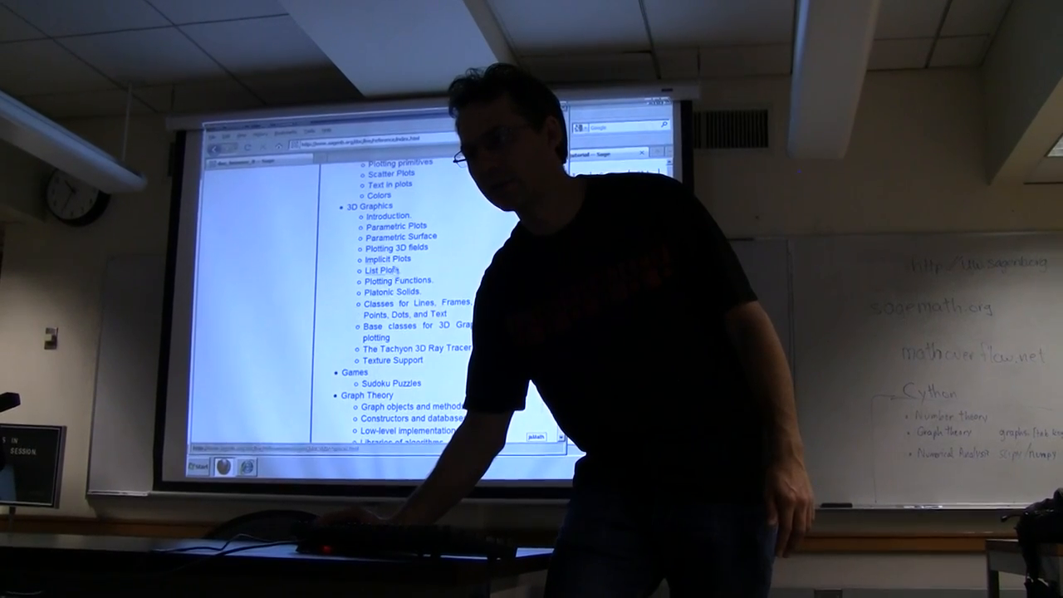